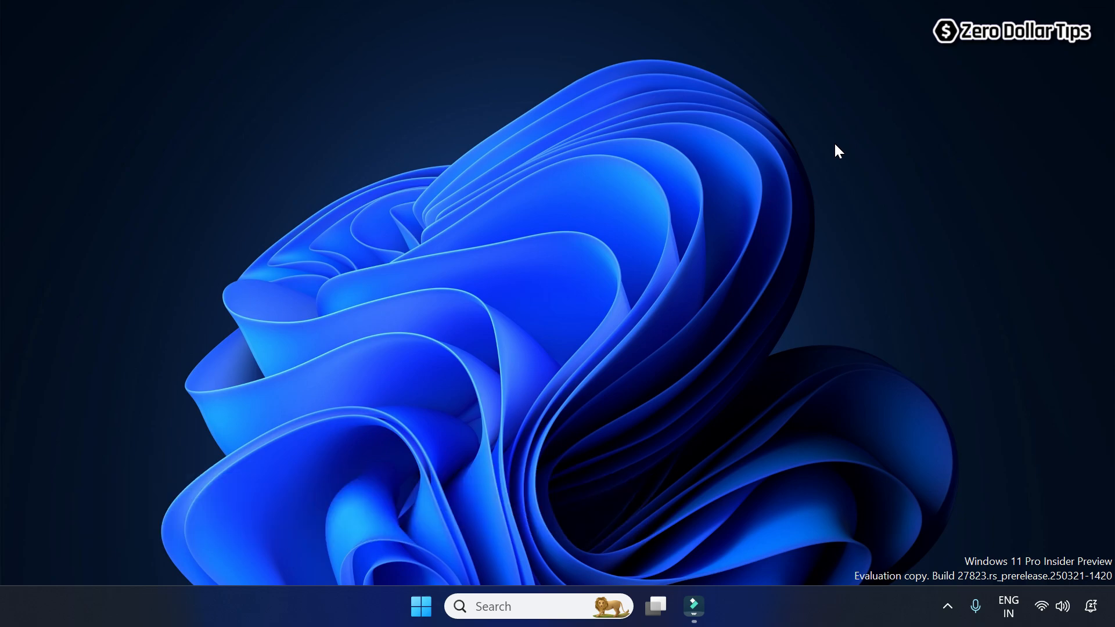
mouse_move(852, 172)
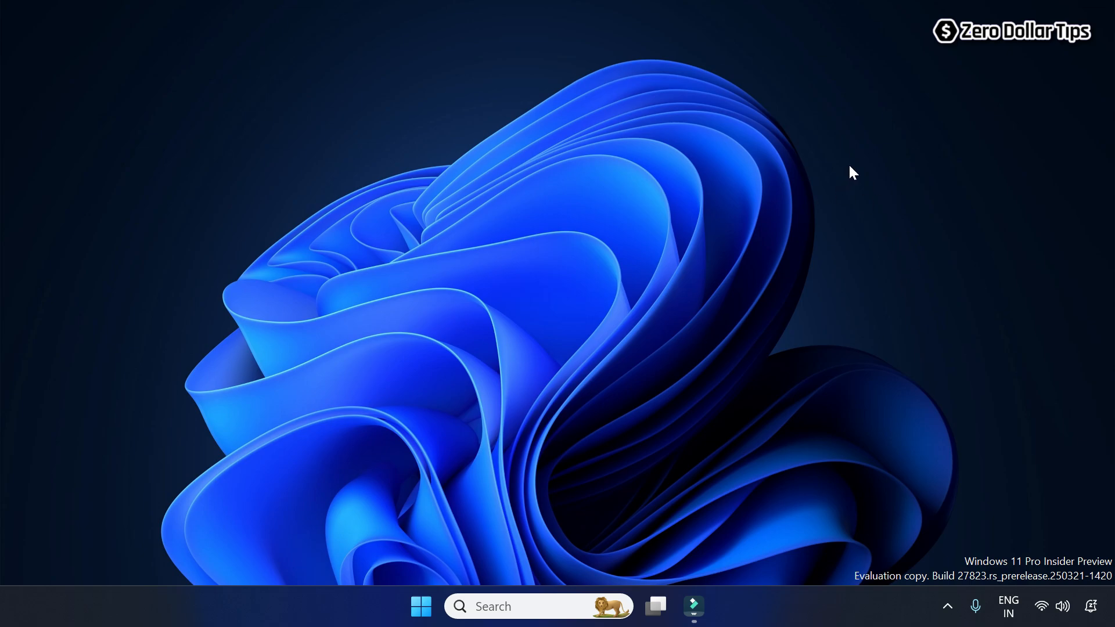
Step: Bring up the desktop context menu with display and personalisation options
right_click(852, 173)
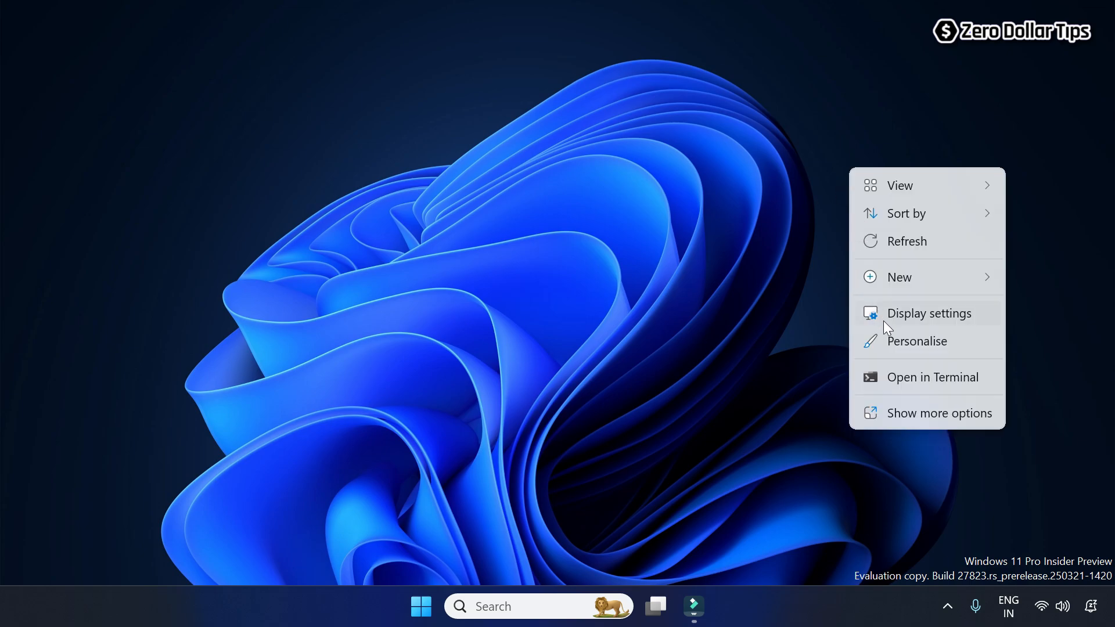
Step: Reach the Advanced display page showing G27F on the GTX 1650 at 1920 × 1080, 143.98 Hz
click(929, 313)
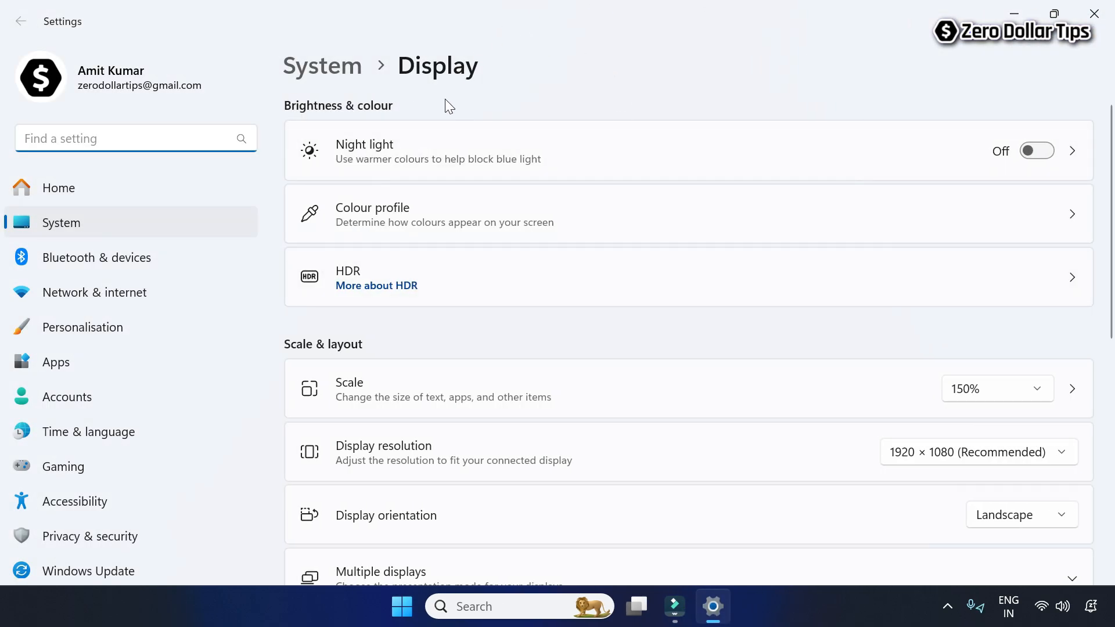
scroll(down, 3)
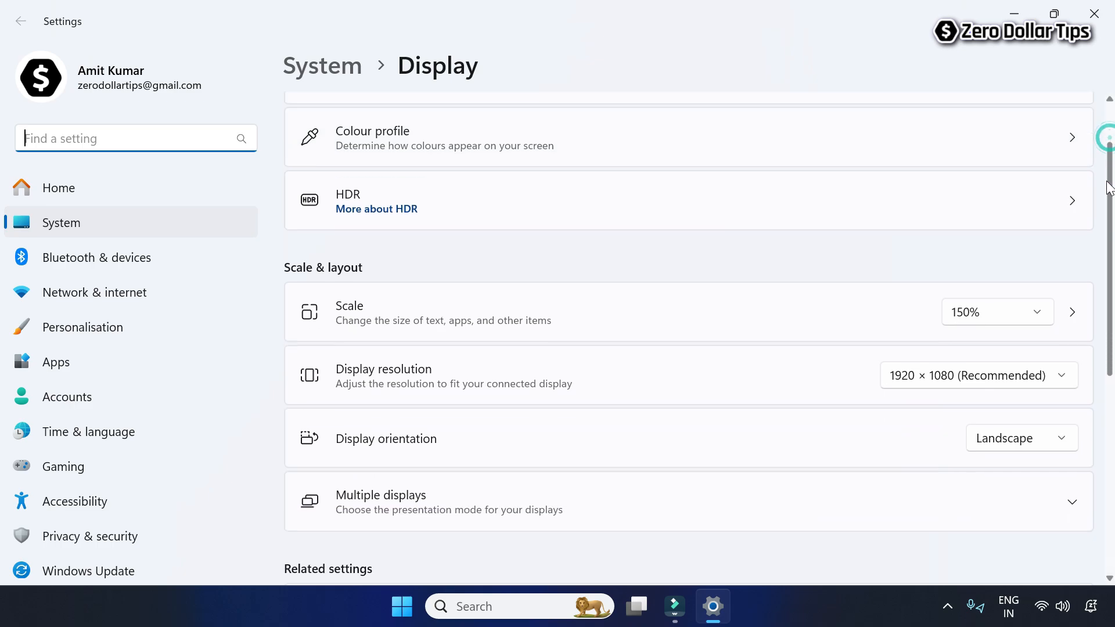
scroll(down, 3)
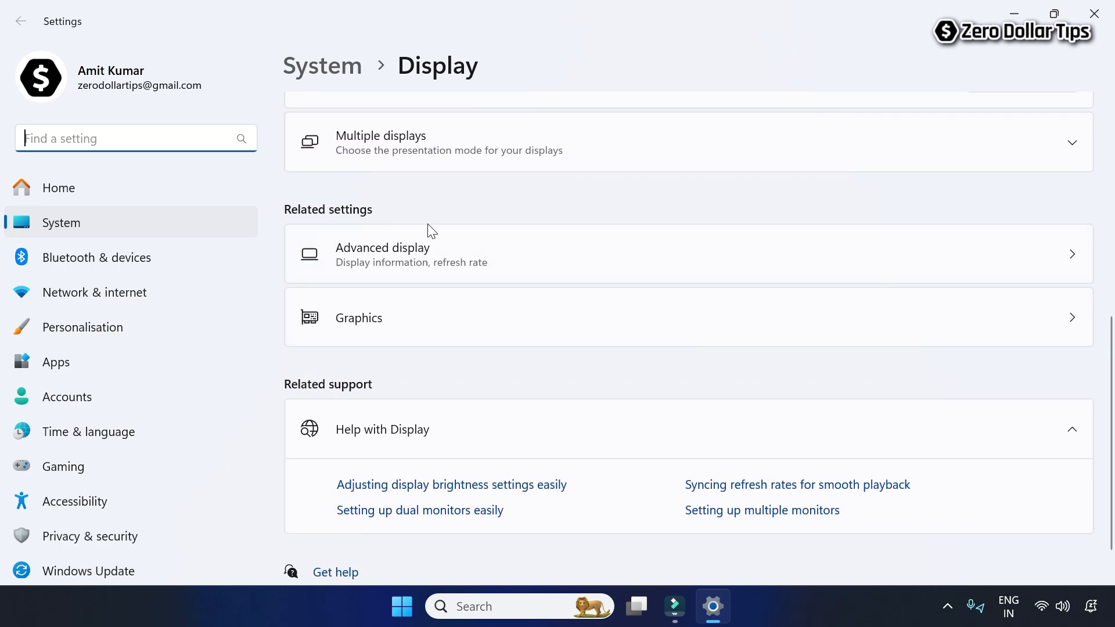
mouse_move(379, 258)
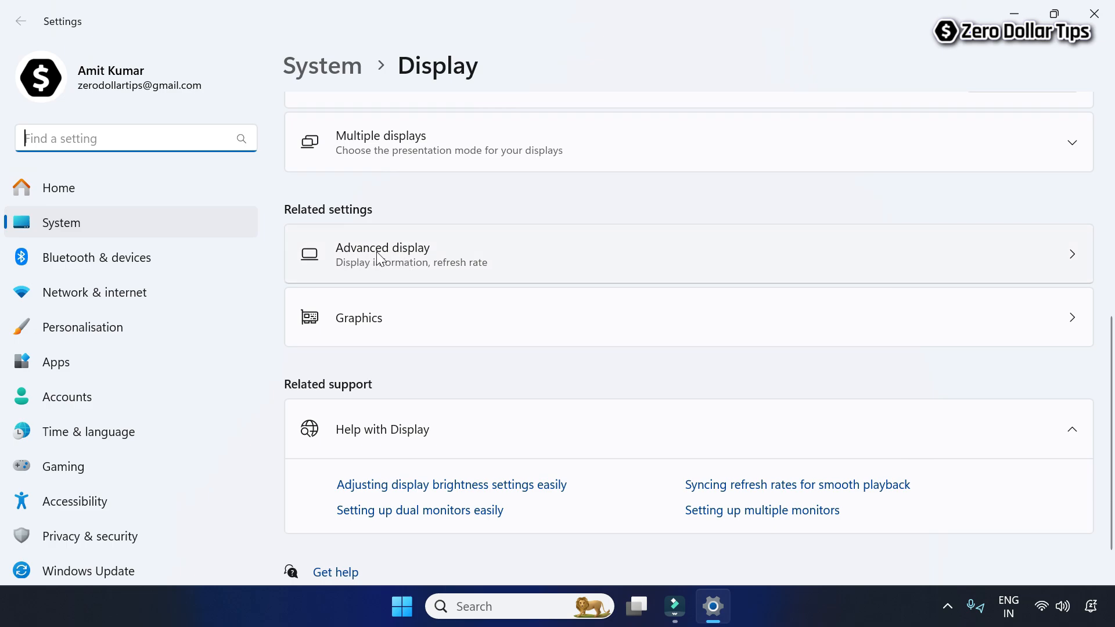
click(383, 254)
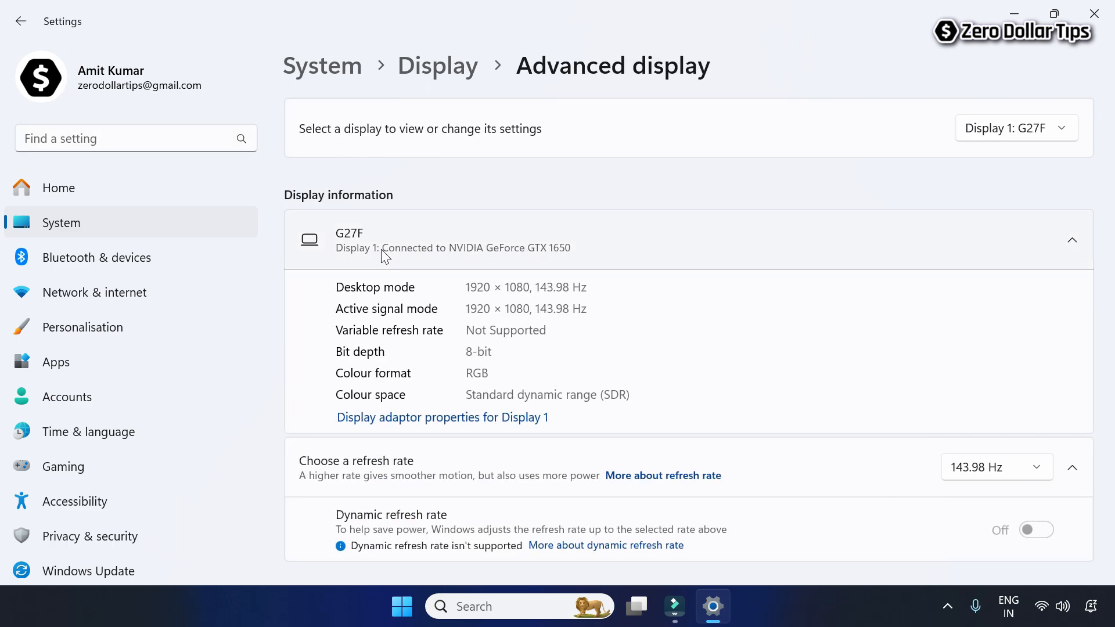
mouse_move(399, 182)
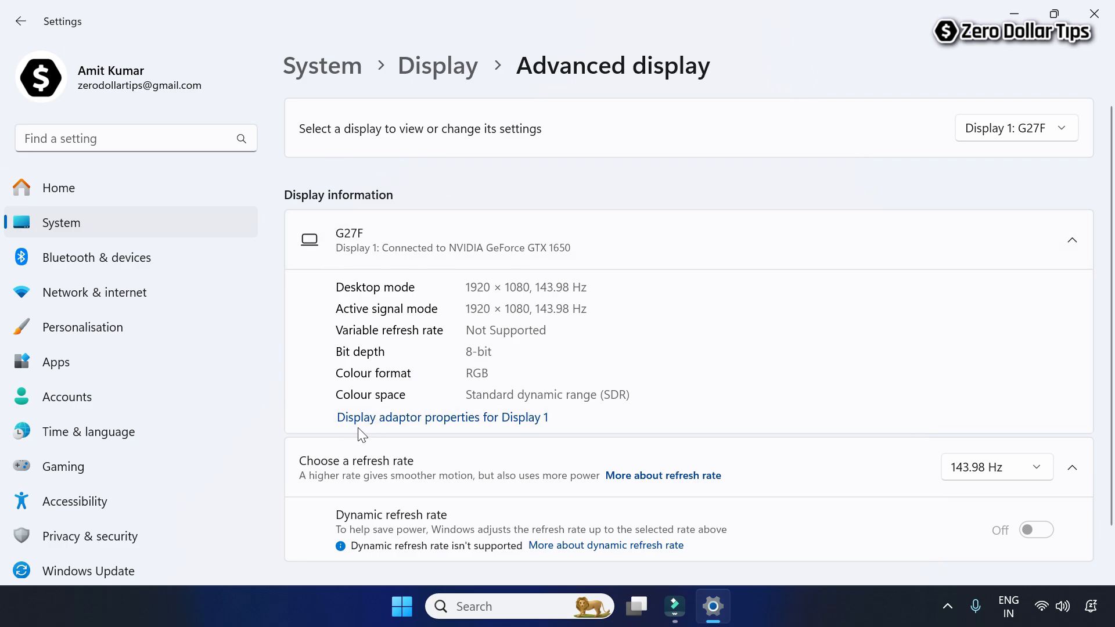
mouse_move(562, 435)
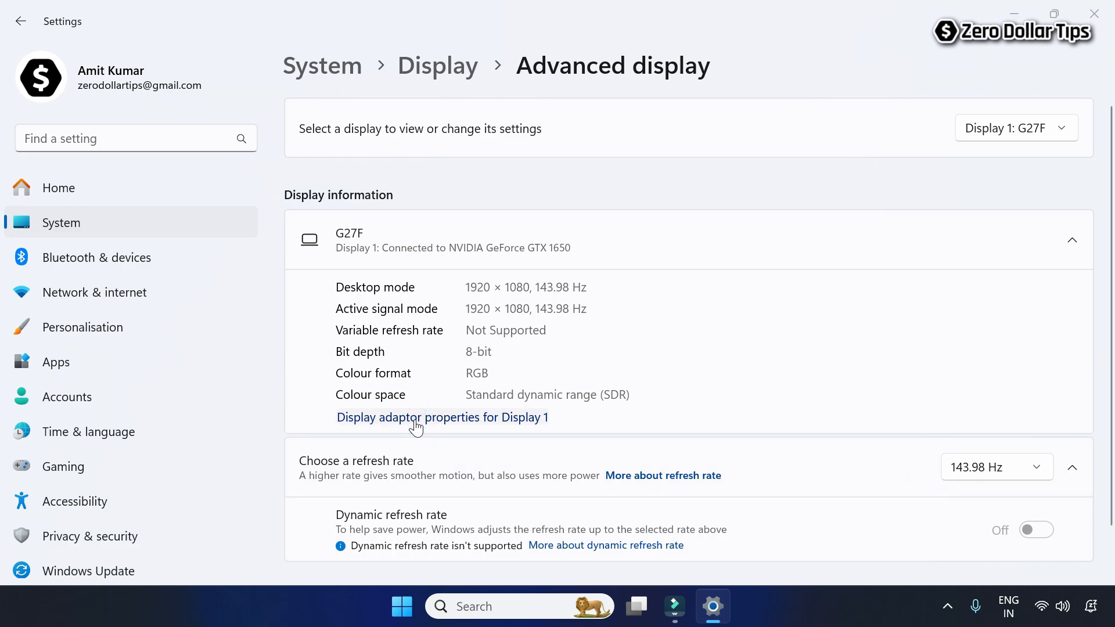
Step: View Display 1's adapter properties showing the GTX 1650 with 3937 MB dedicated video memory
click(442, 417)
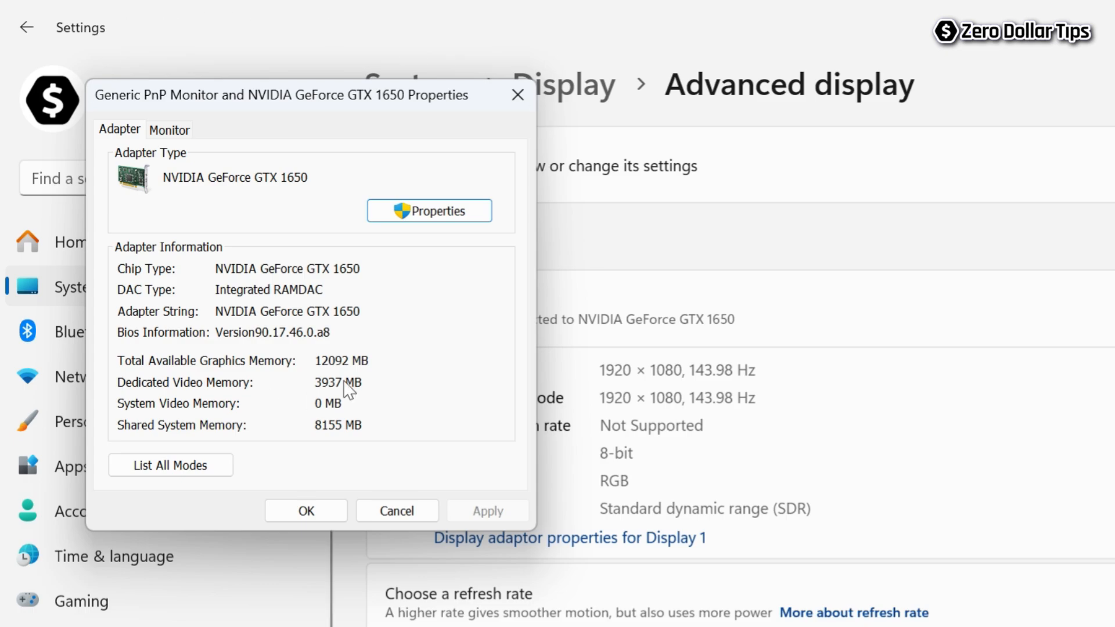
mouse_move(226, 36)
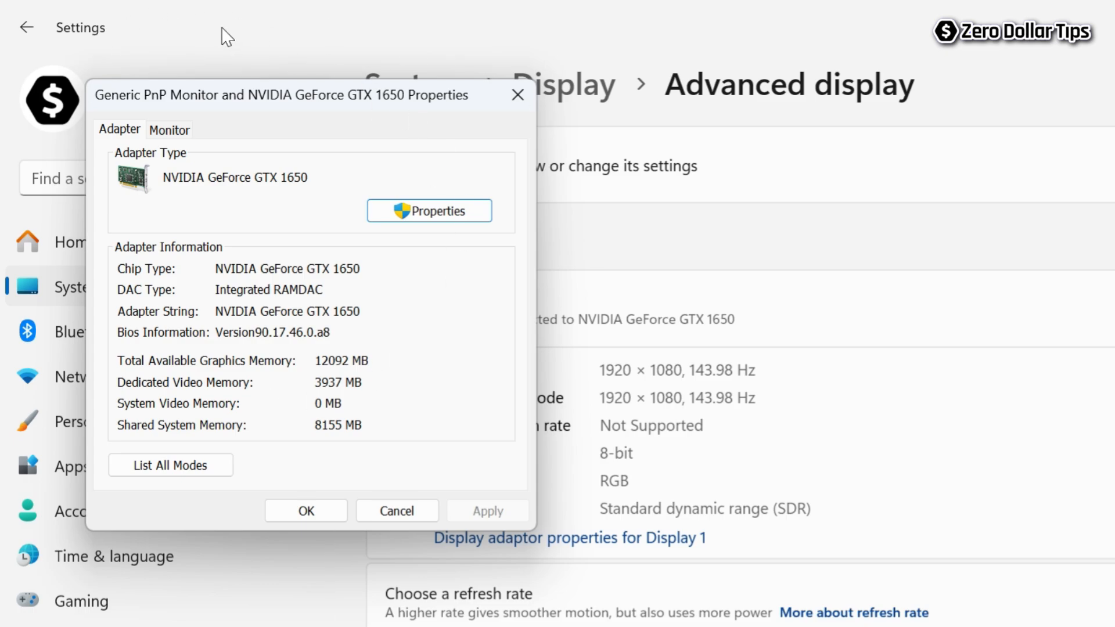
mouse_move(117, 138)
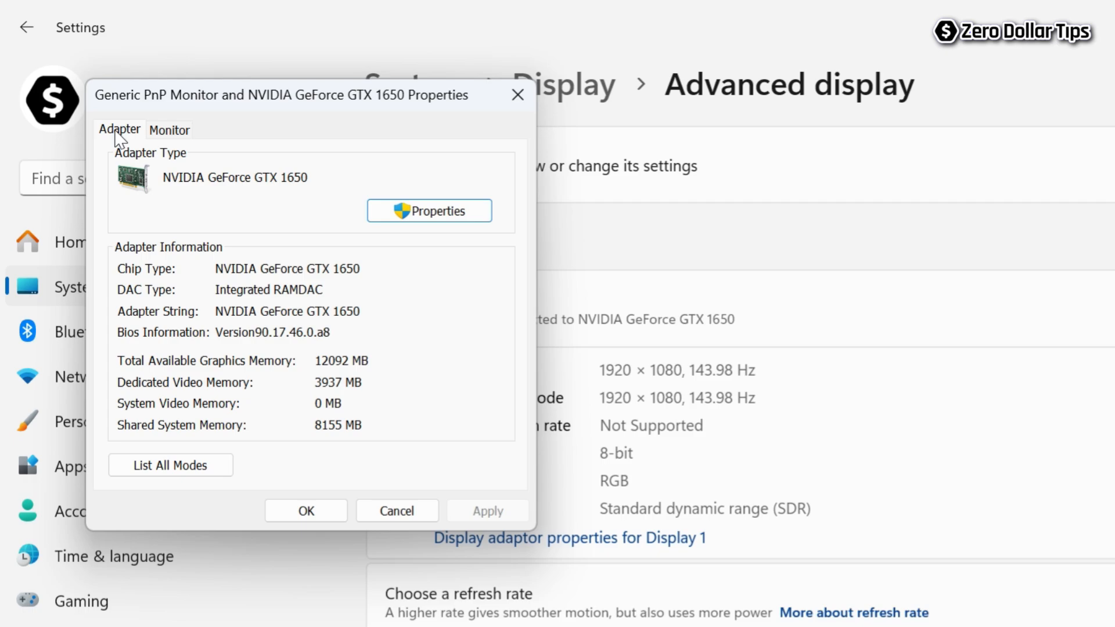
mouse_move(246, 277)
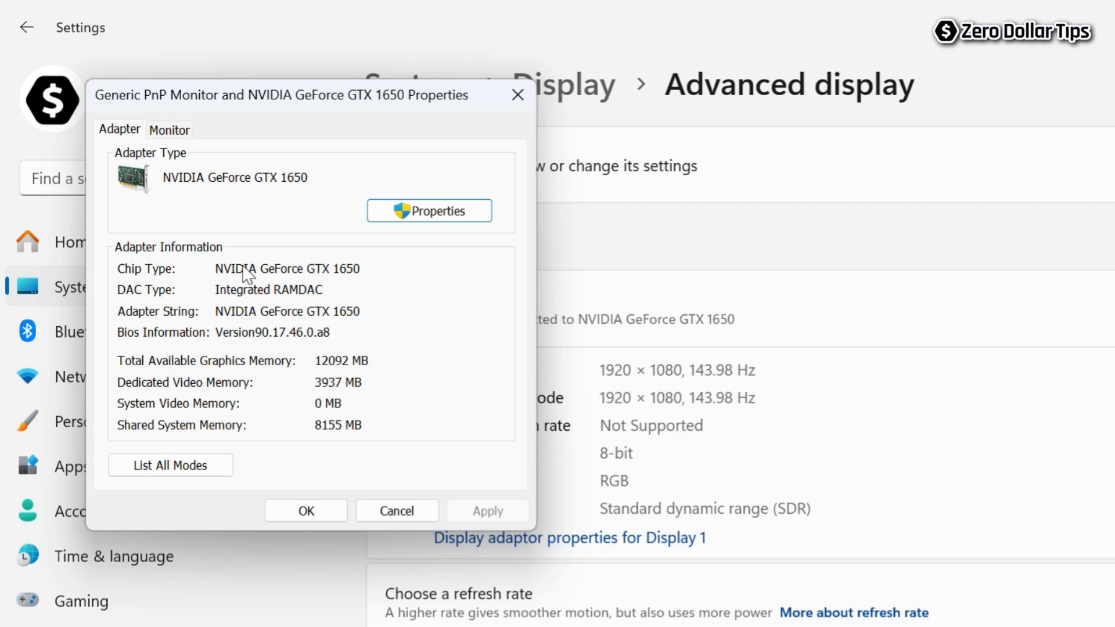
mouse_move(208, 261)
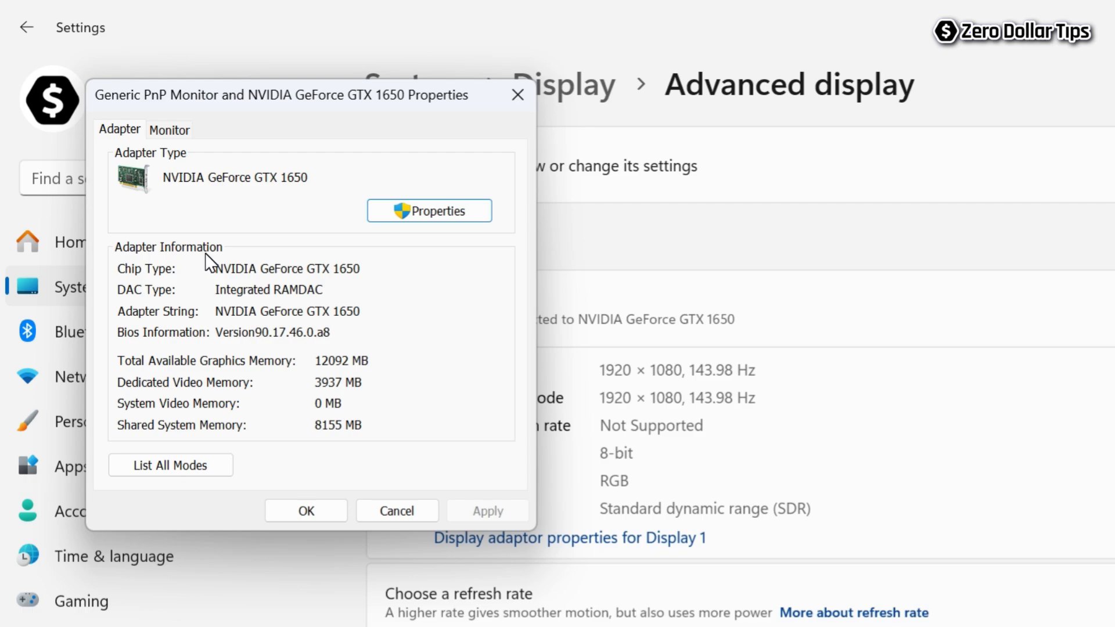
mouse_move(234, 402)
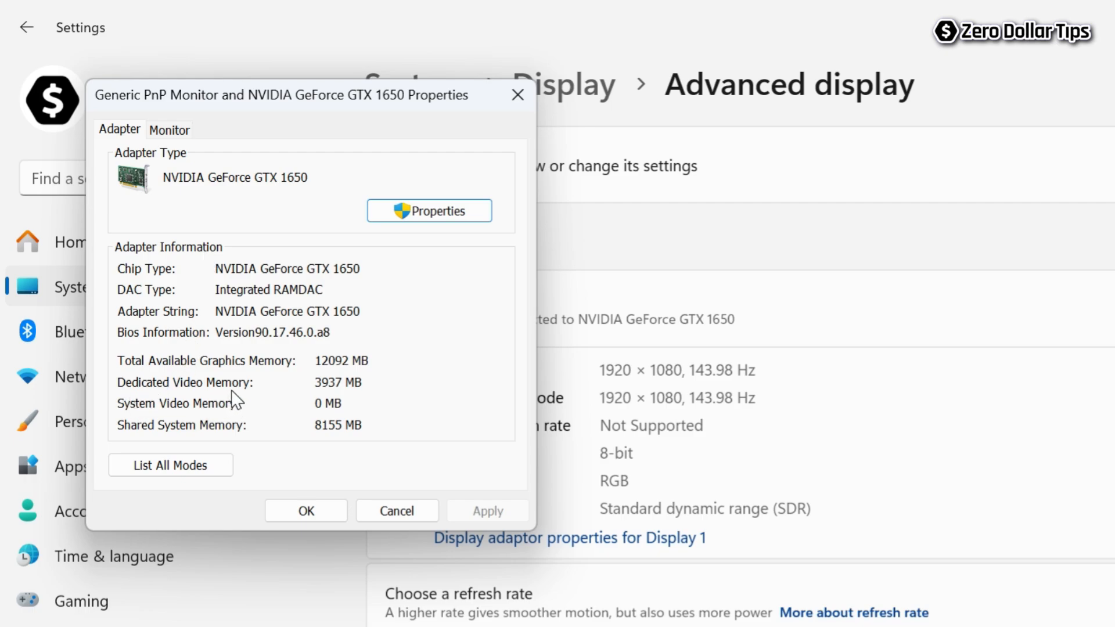
mouse_move(366, 408)
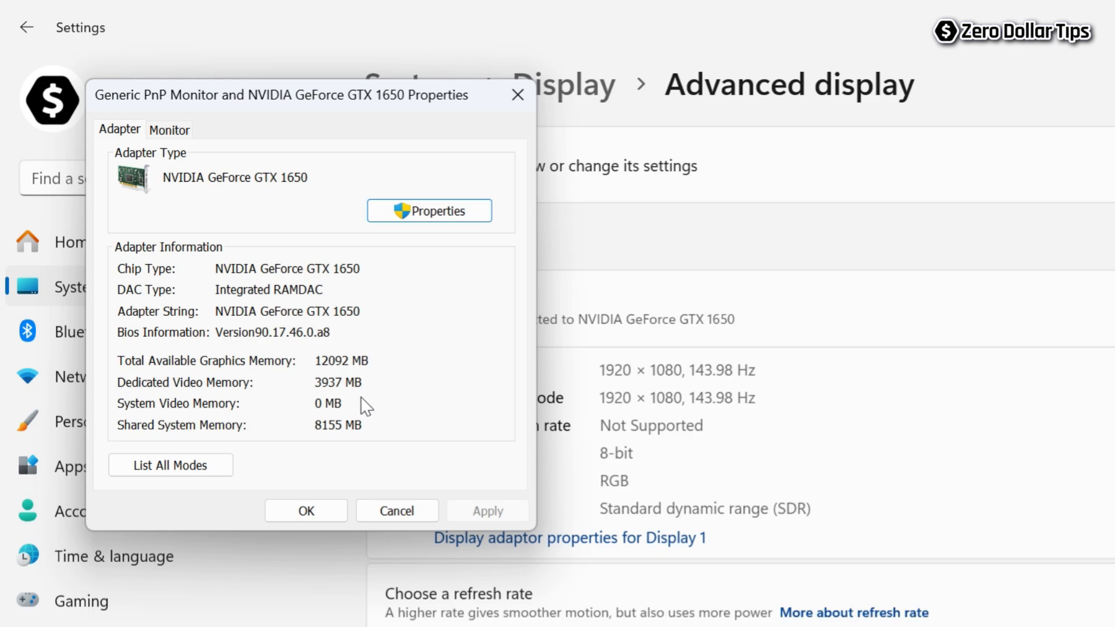
mouse_move(376, 401)
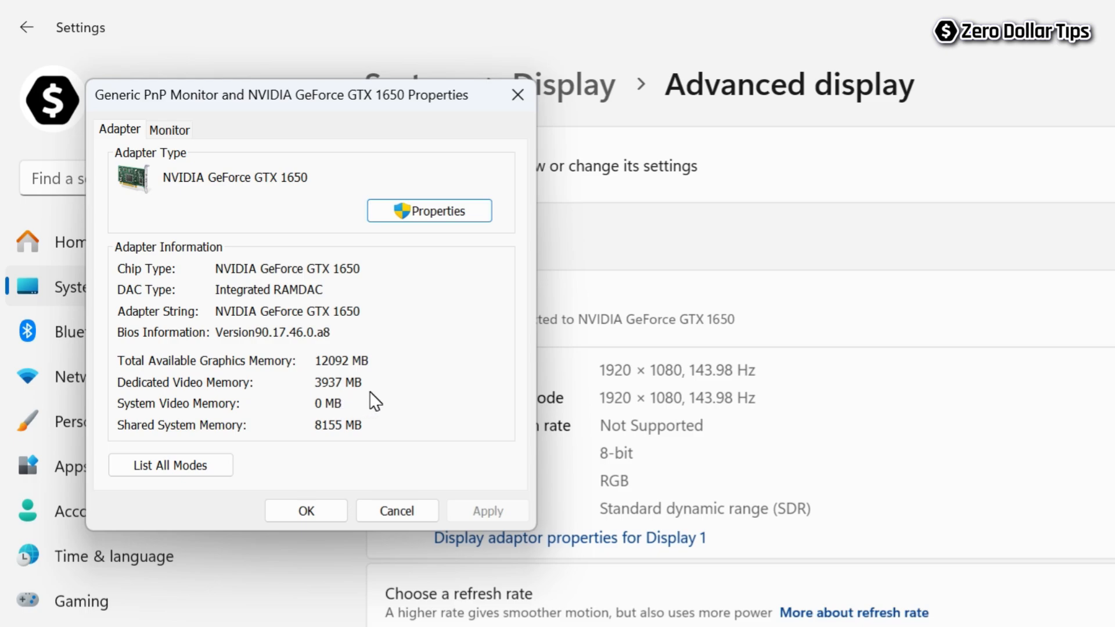
mouse_move(313, 403)
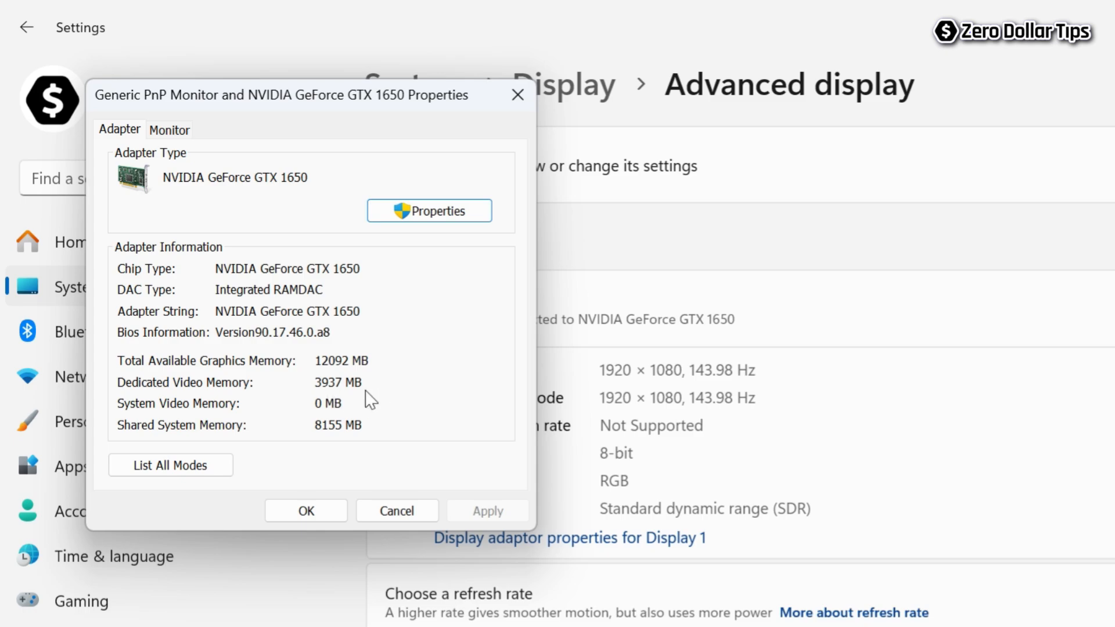
mouse_move(334, 405)
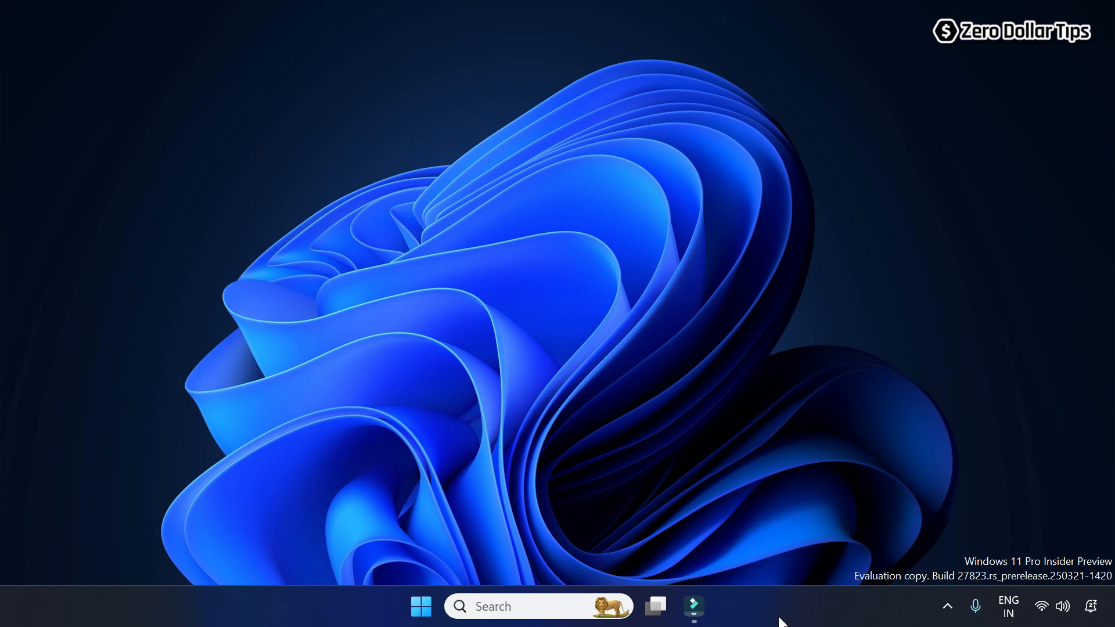
Step: Launch Task Manager from the taskbar's quick options
right_click(779, 604)
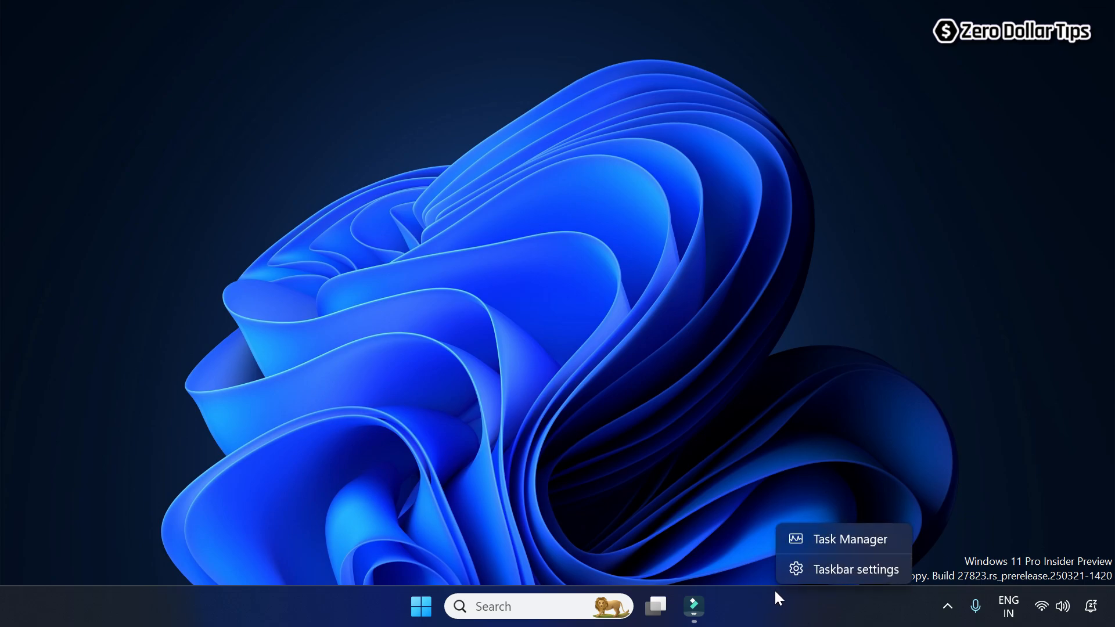
click(827, 545)
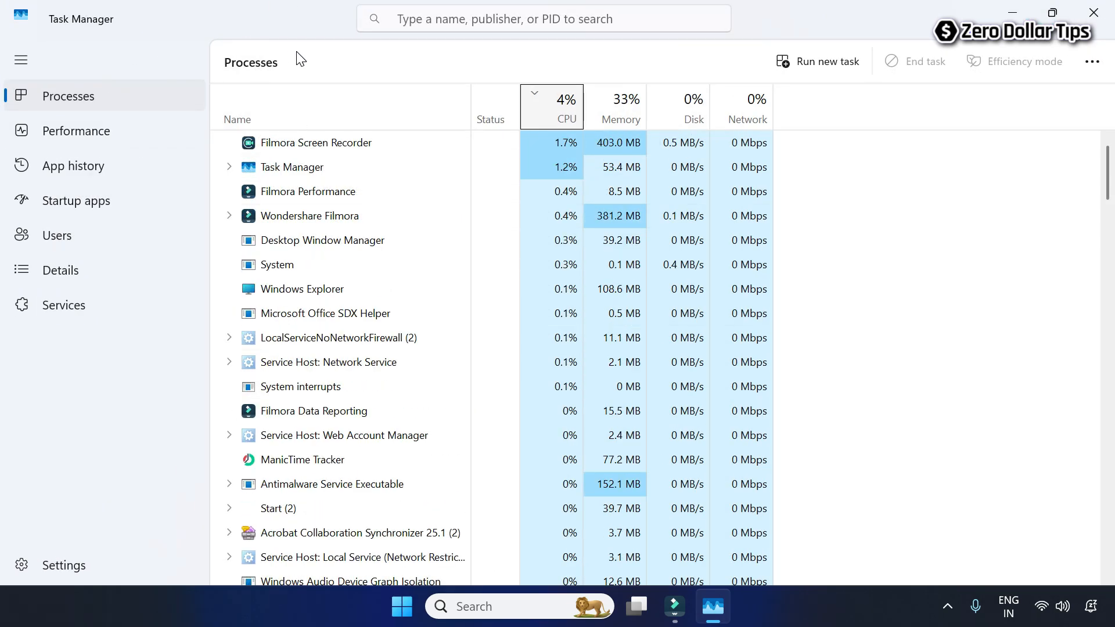
mouse_move(78, 131)
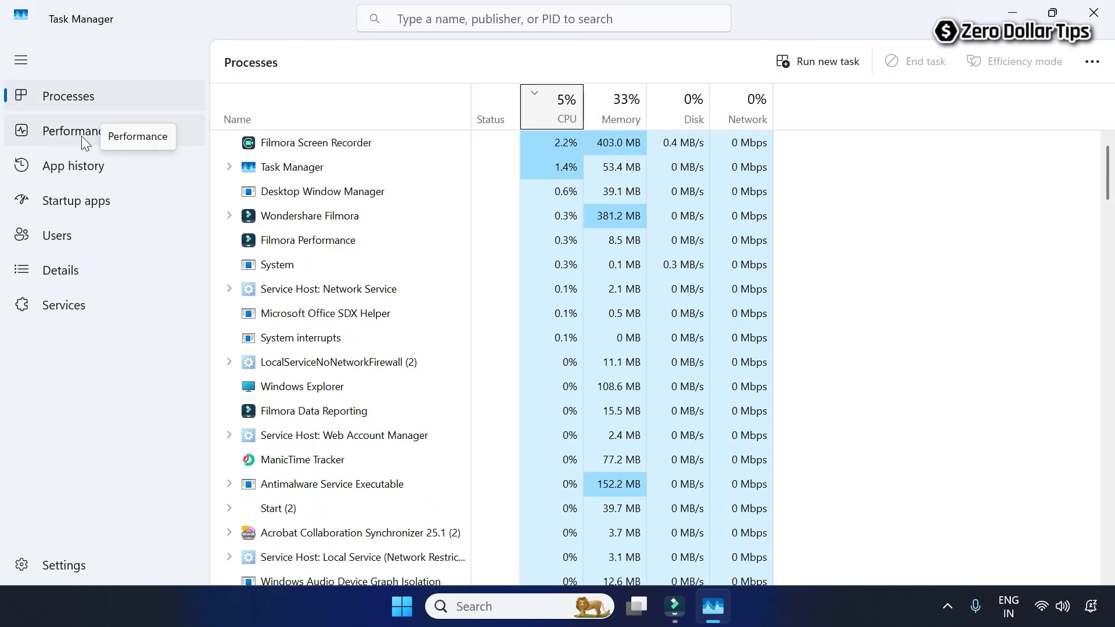
Step: Review the GPU 0 performance graph for the GTX 1650 under Performance
click(76, 131)
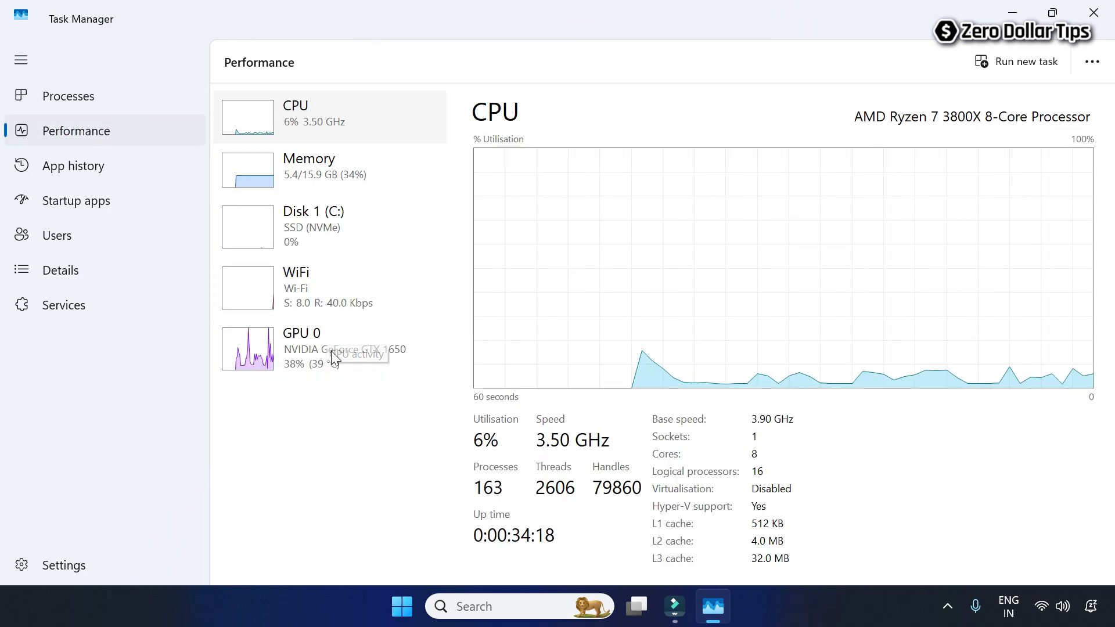
click(313, 349)
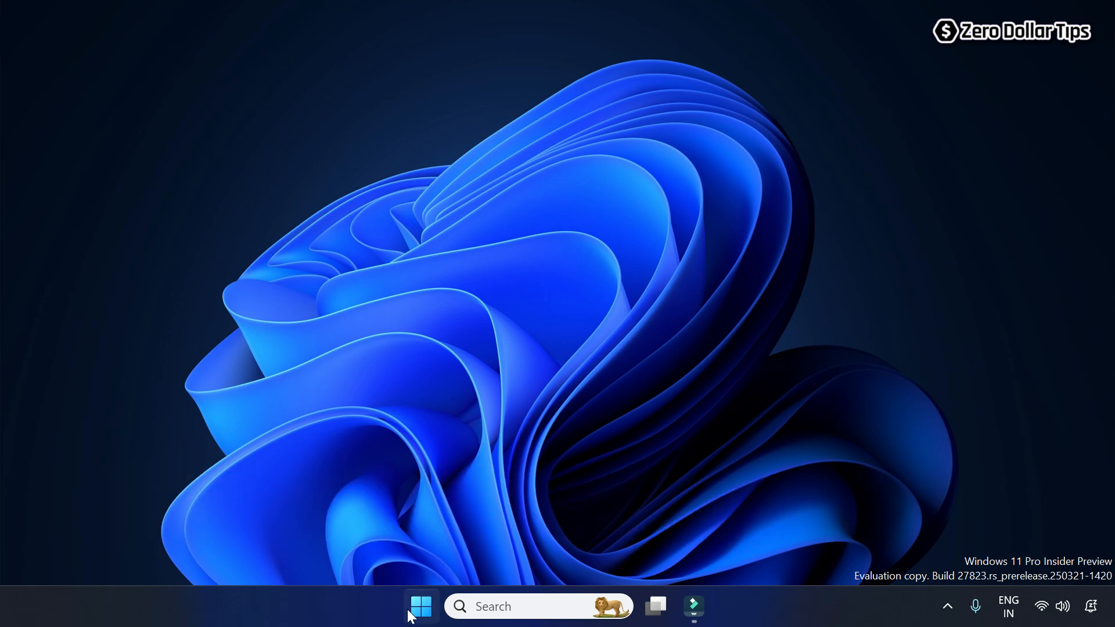
Step: Launch the DirectX Diagnostic Tool by running dxdiag from the Run box
right_click(419, 606)
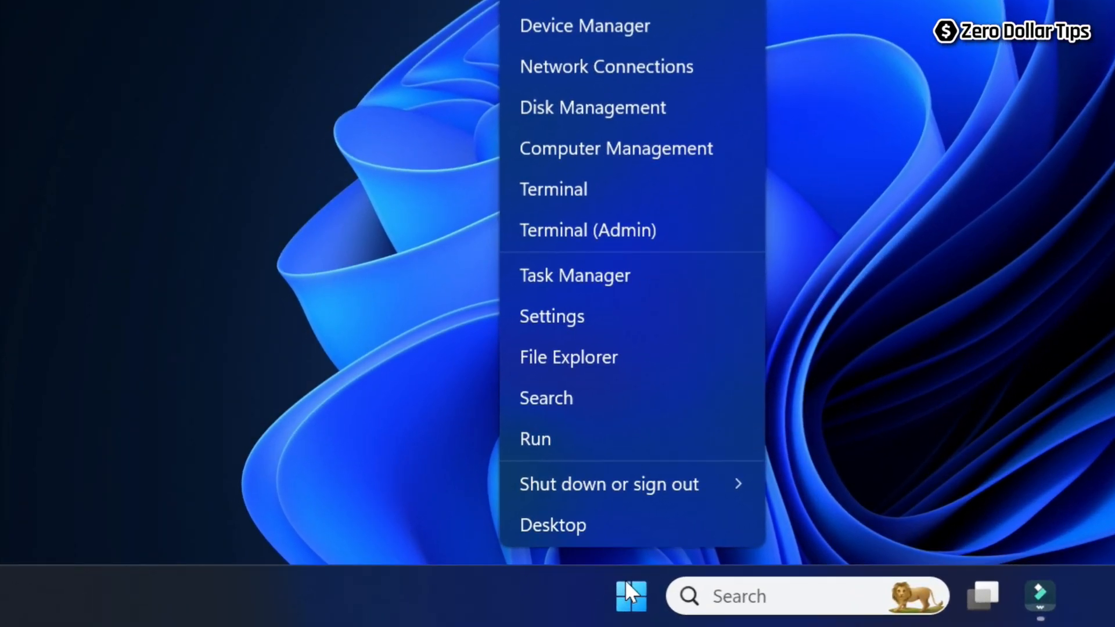
click(534, 439)
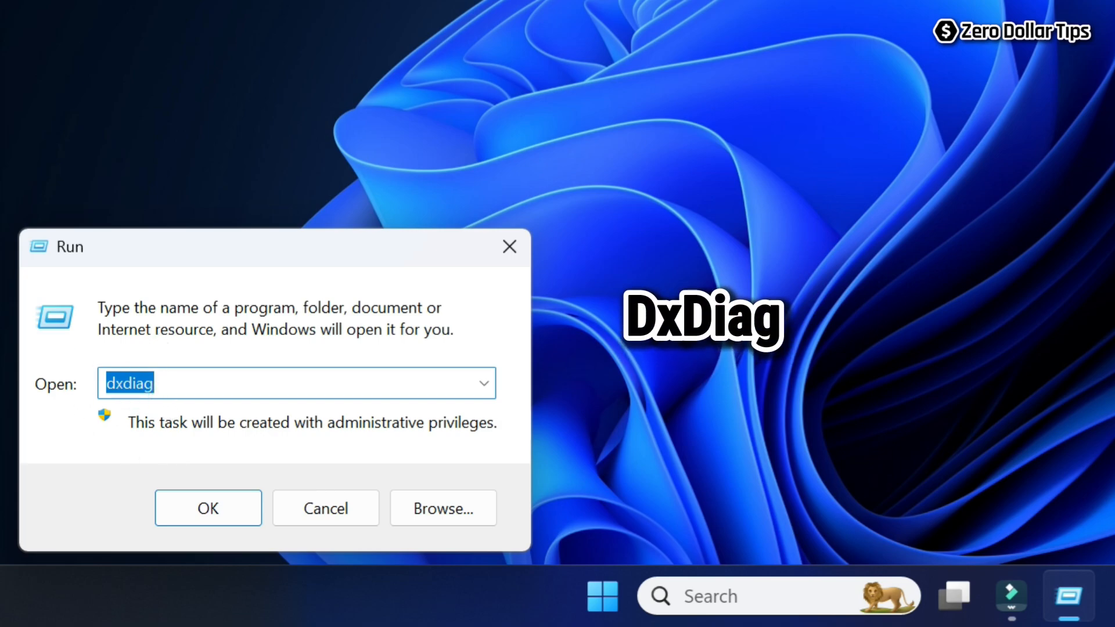
text(d)
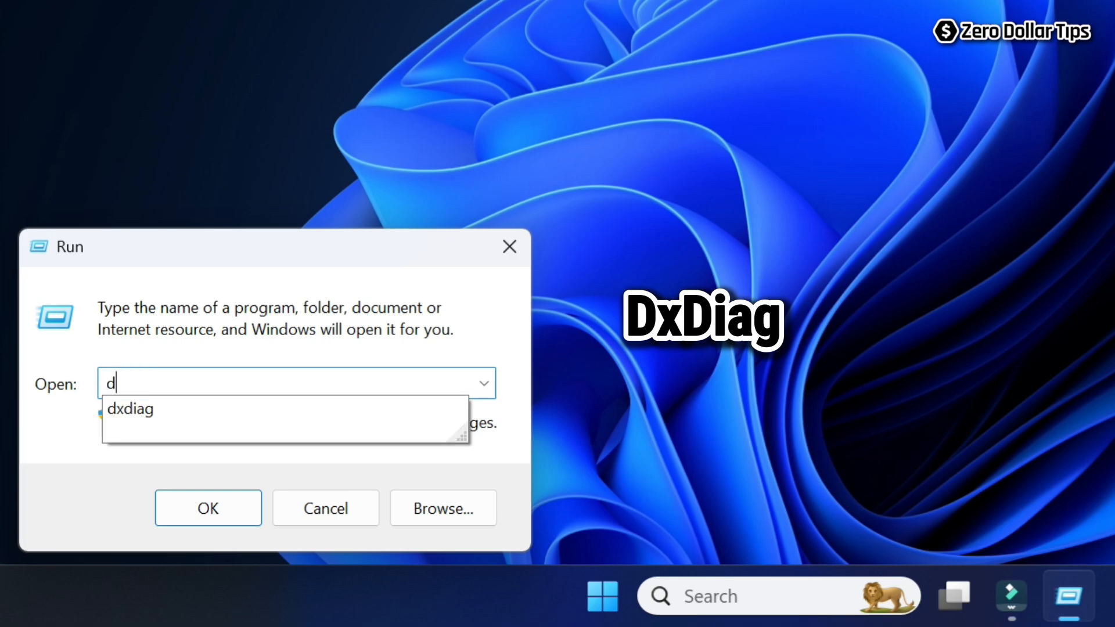
text(xdiag)
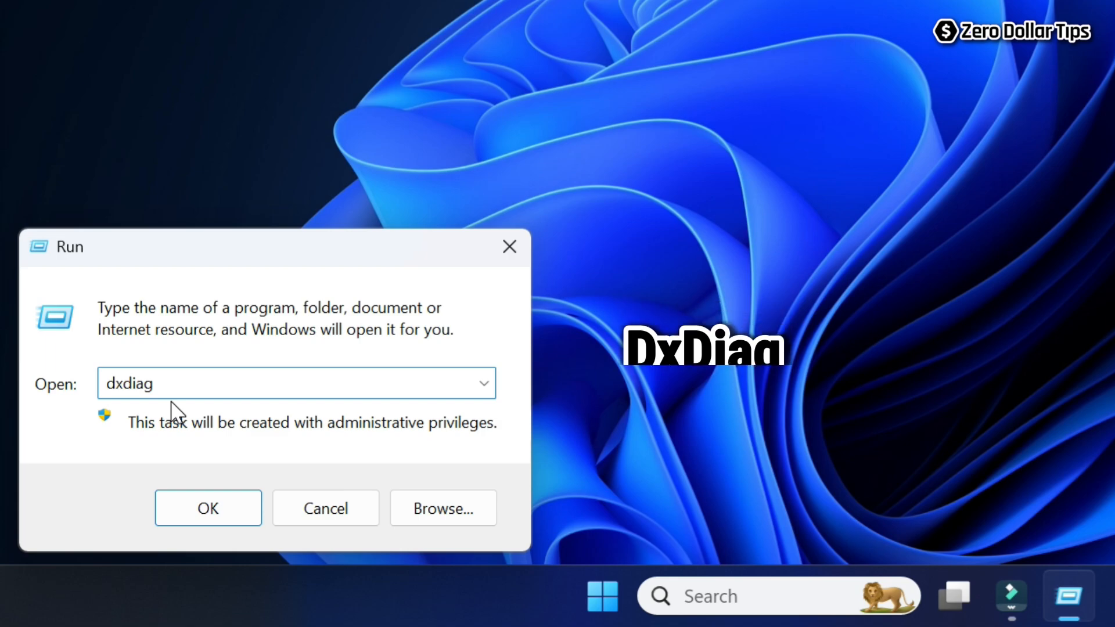
click(208, 508)
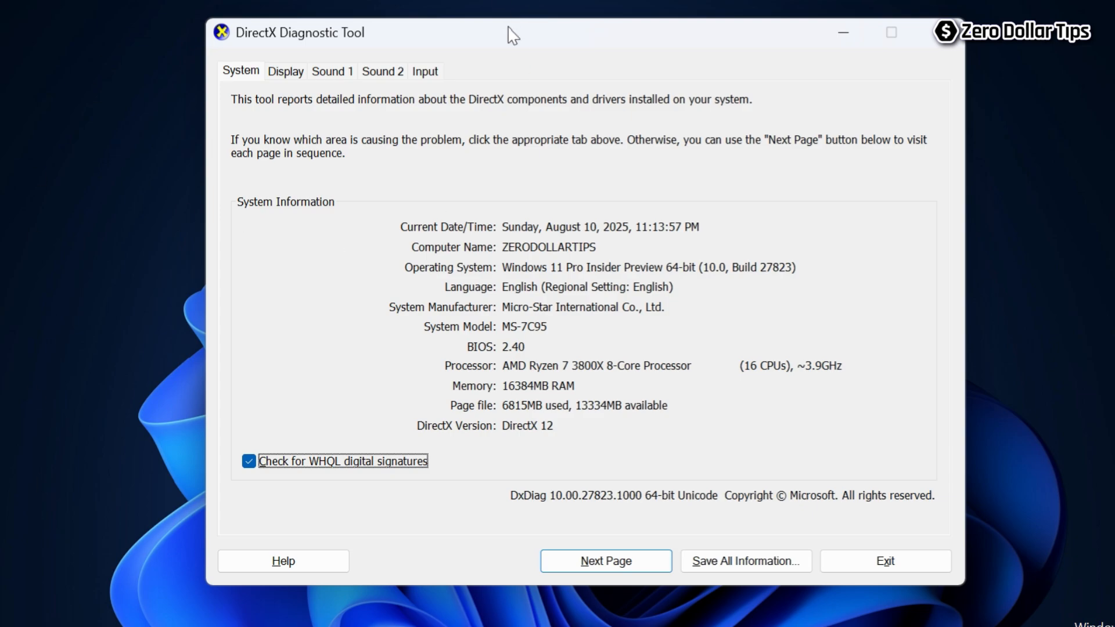
mouse_move(280, 87)
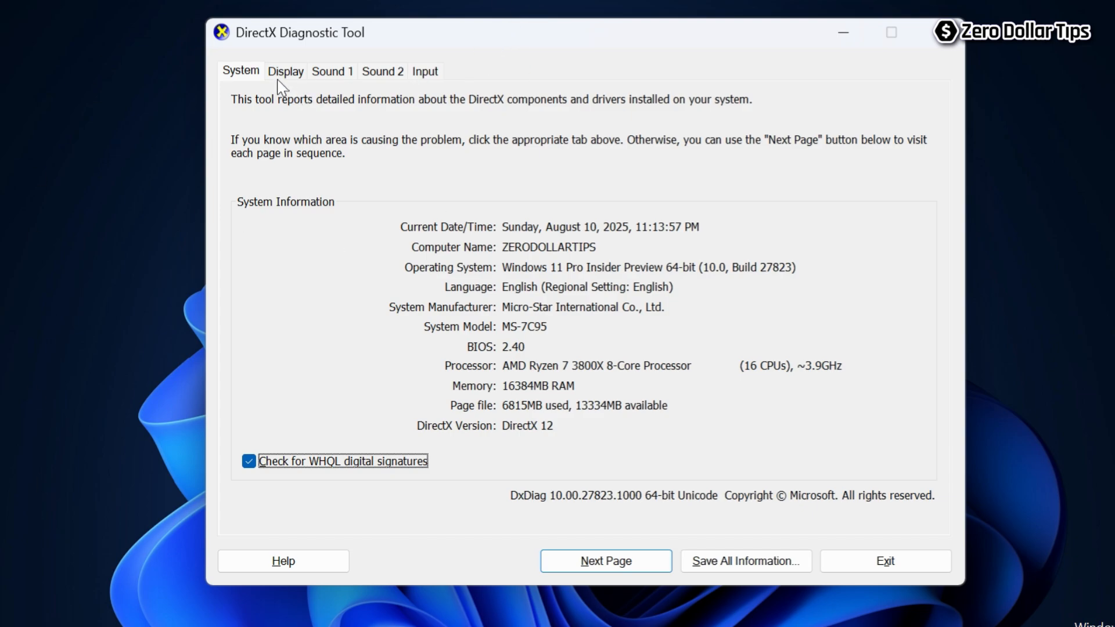
Step: Read the Display details showing the GTX 1650 with 3937 MB display memory (VRAM)
click(285, 71)
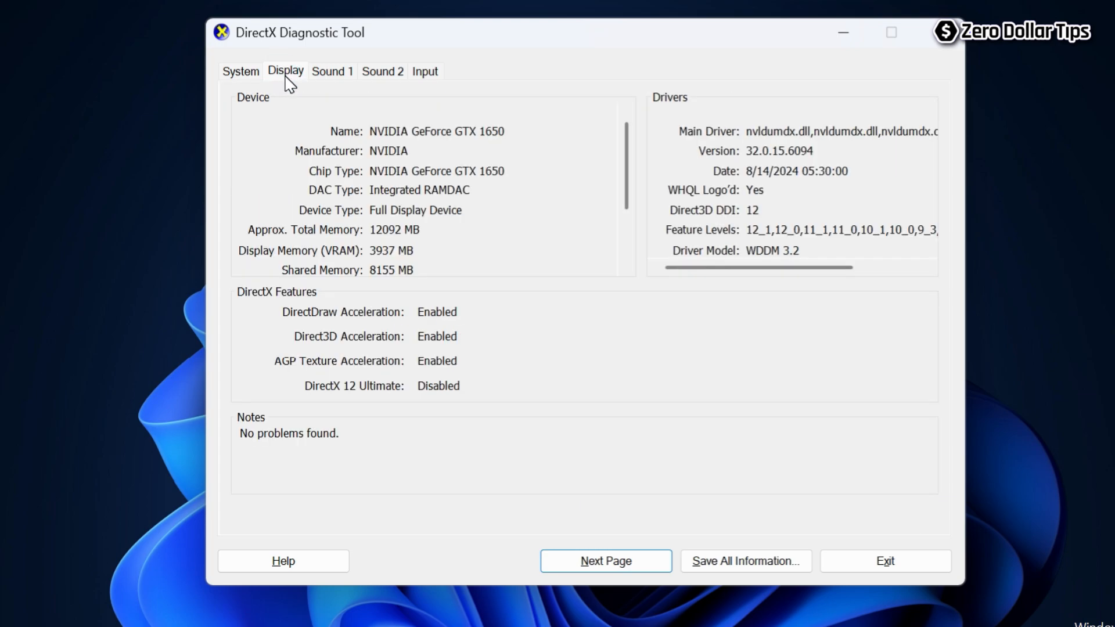
mouse_move(390, 135)
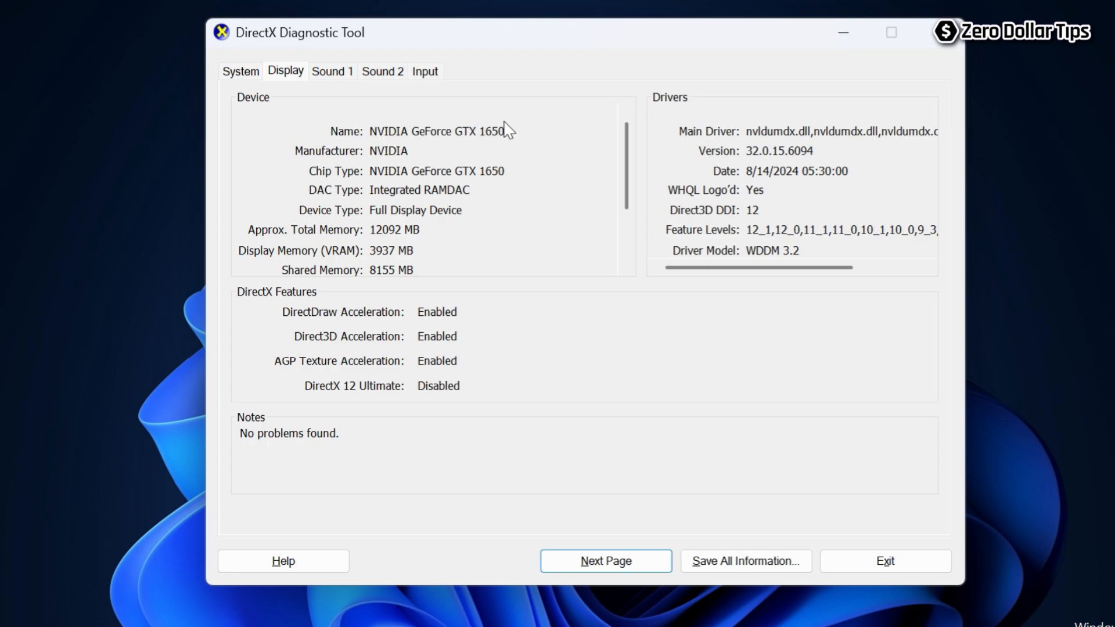
mouse_move(409, 153)
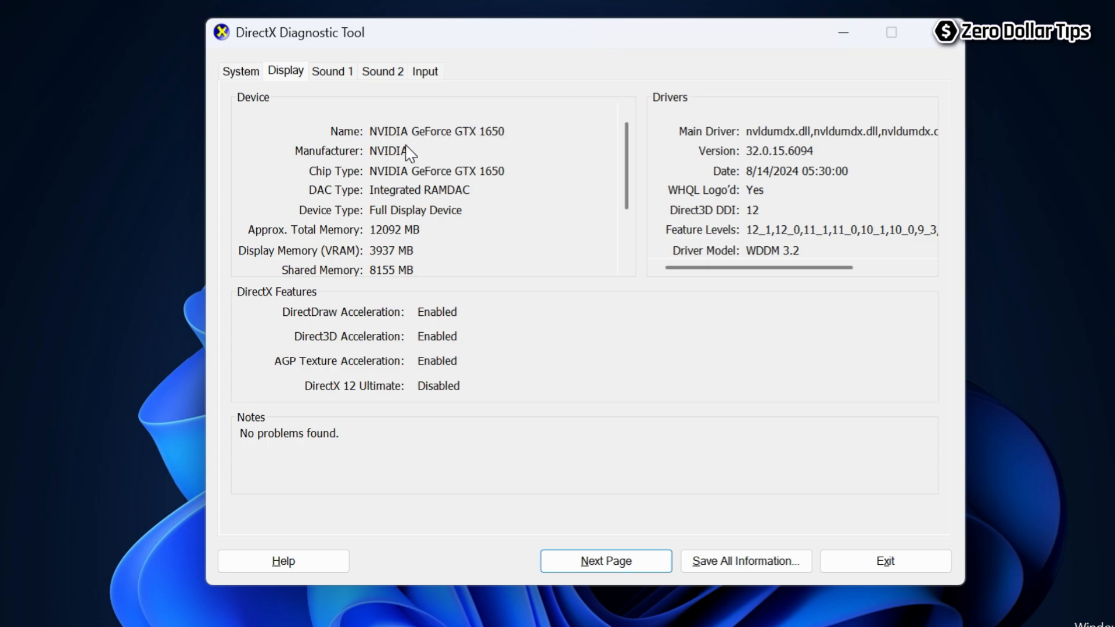
mouse_move(373, 107)
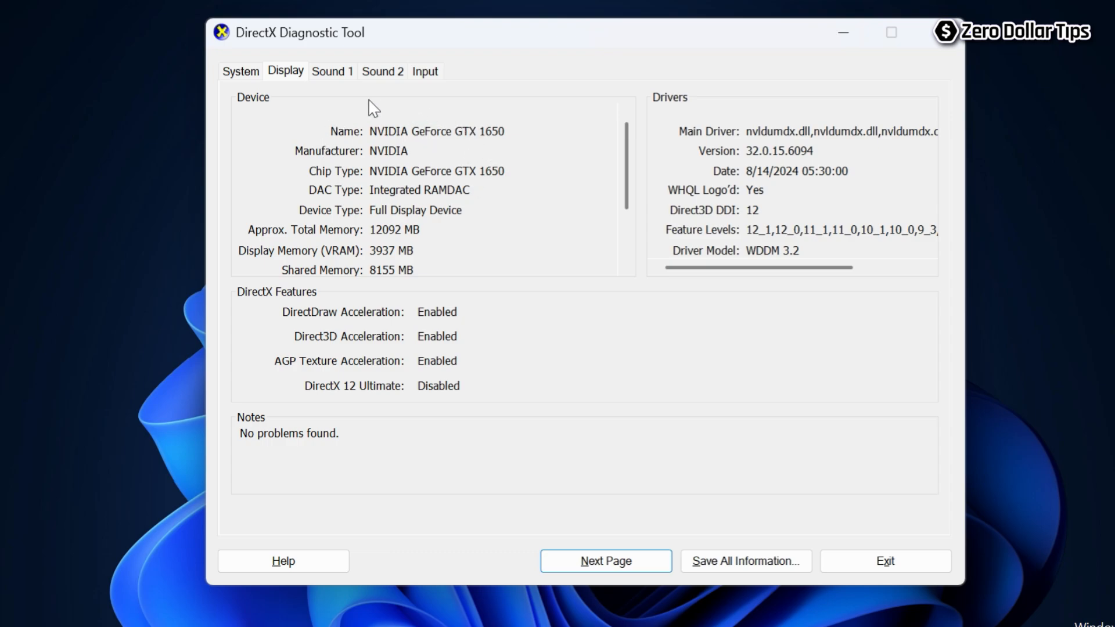
click(625, 130)
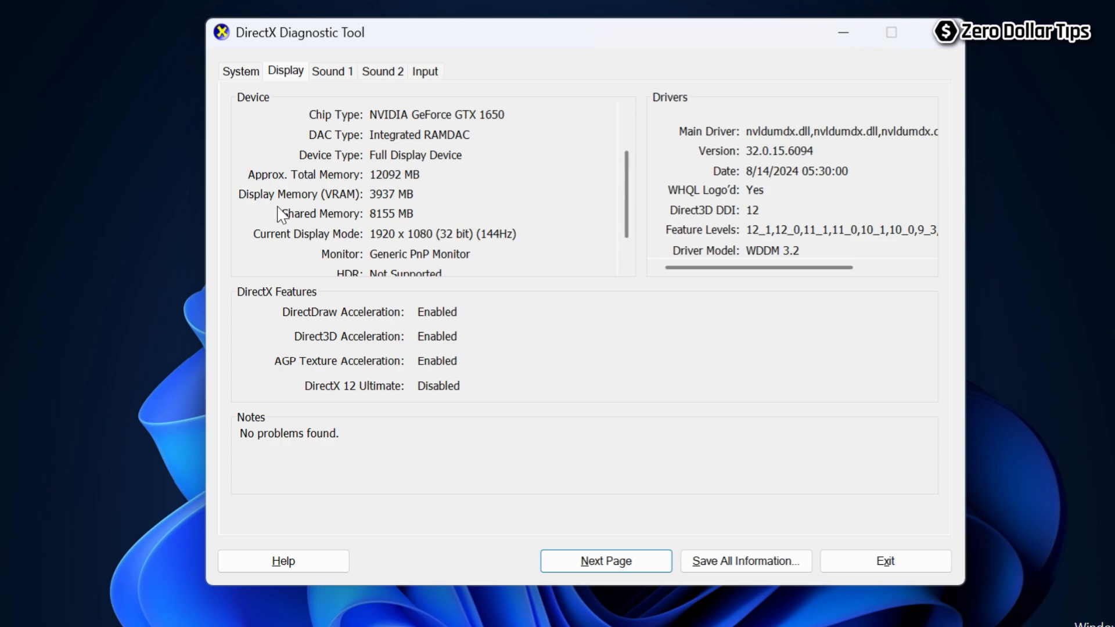
mouse_move(336, 215)
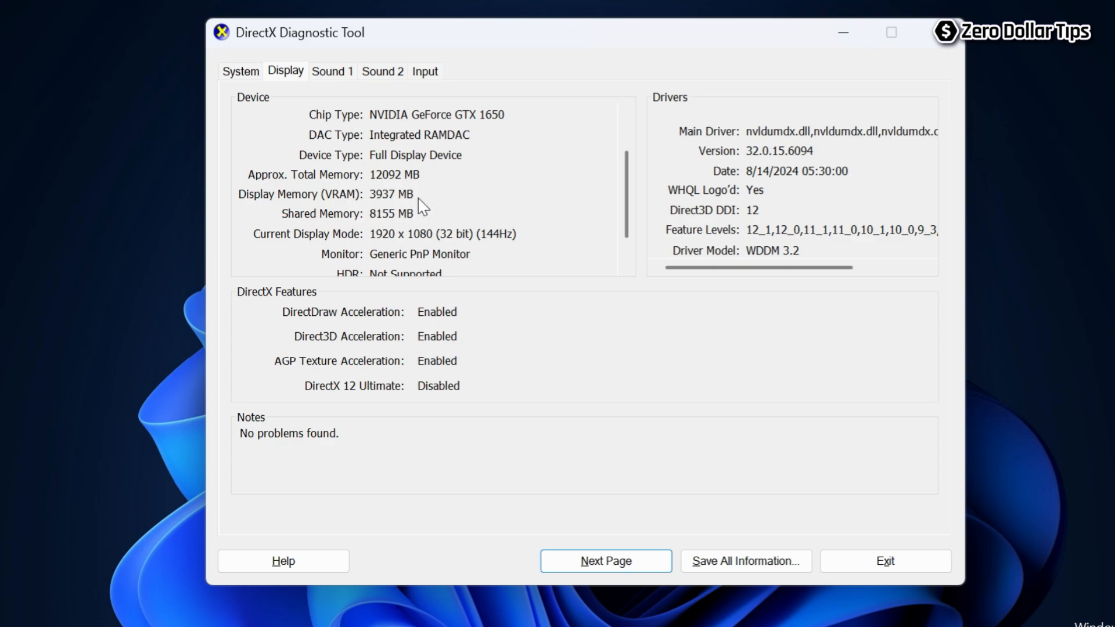
mouse_move(425, 216)
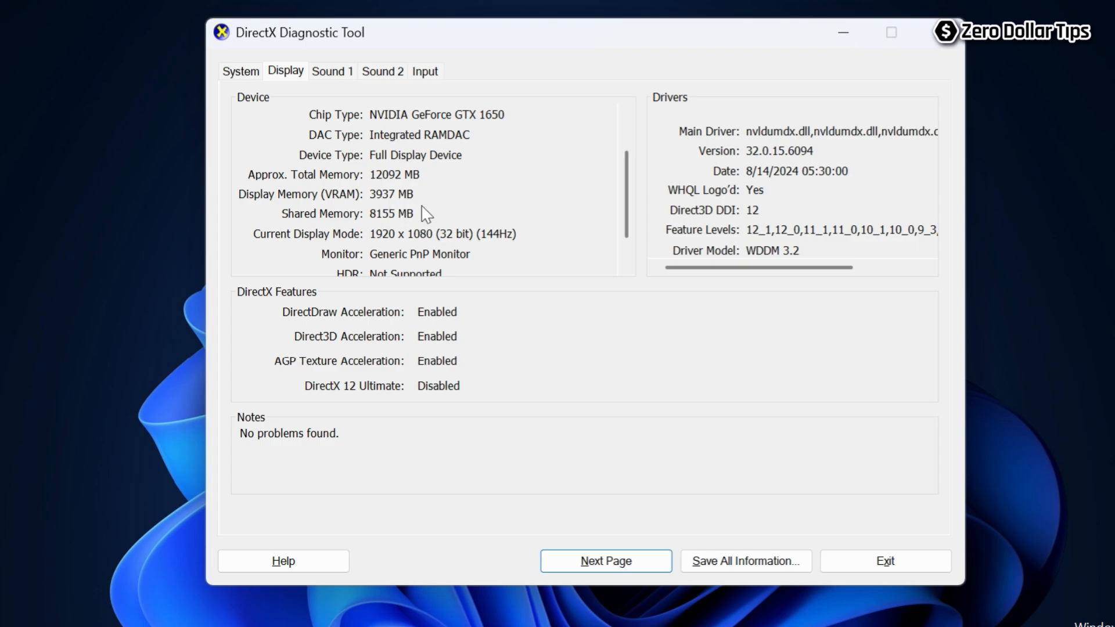
mouse_move(455, 211)
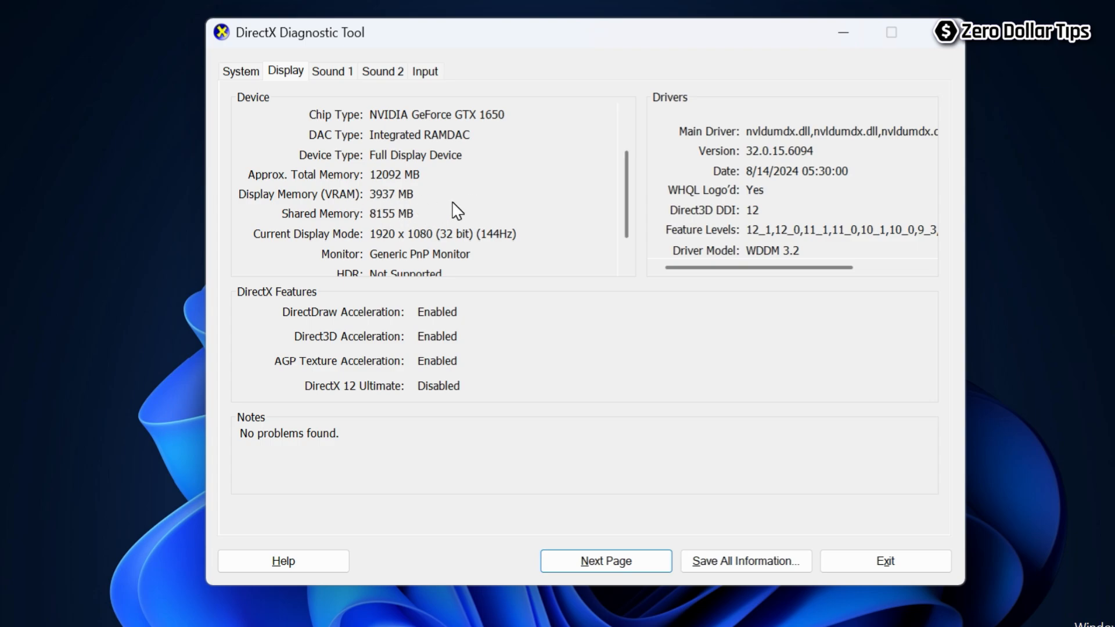